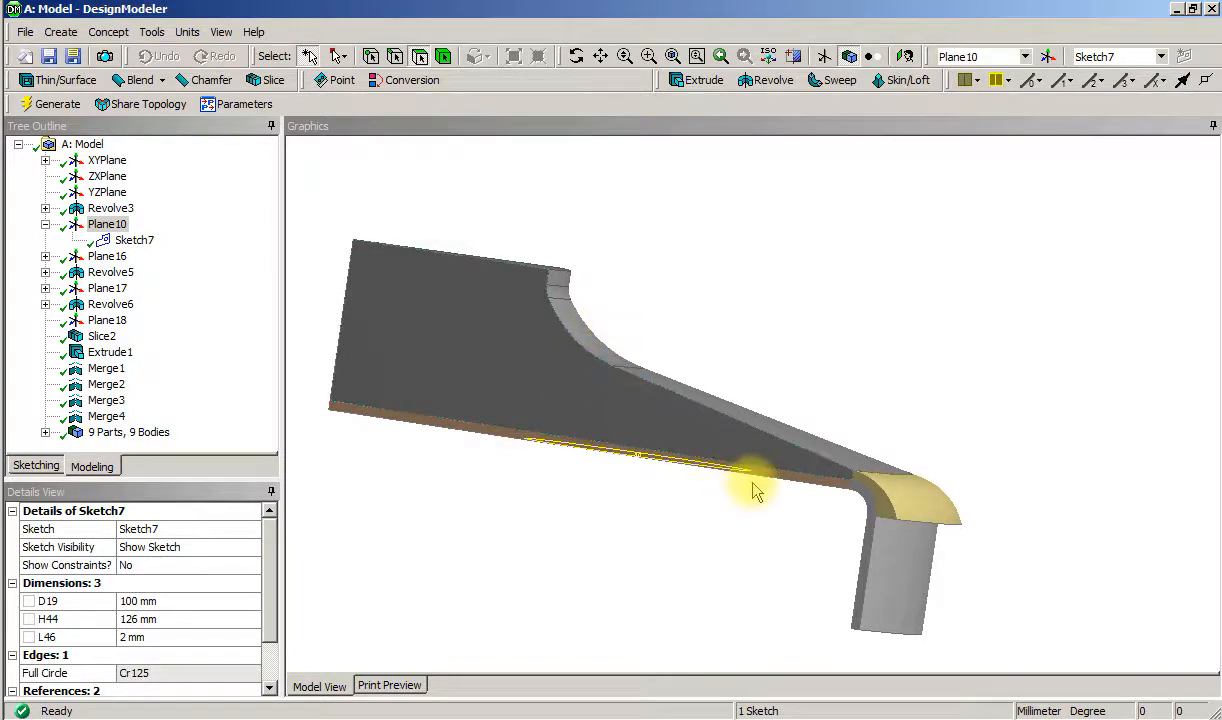
pyautogui.moveTo(621, 336)
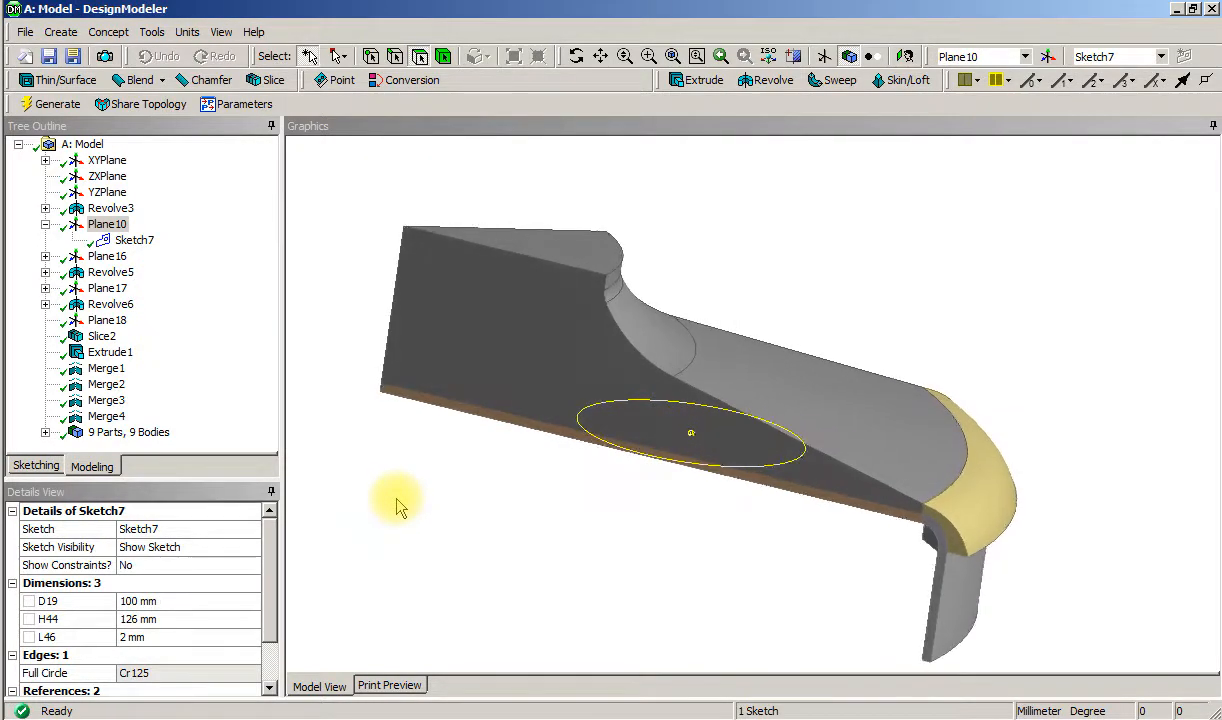
# Create and generate Plane19 from XYPlane, rotated 22.5° about X
pyautogui.moveTo(400, 500); pyautogui.dragTo(770, 310)
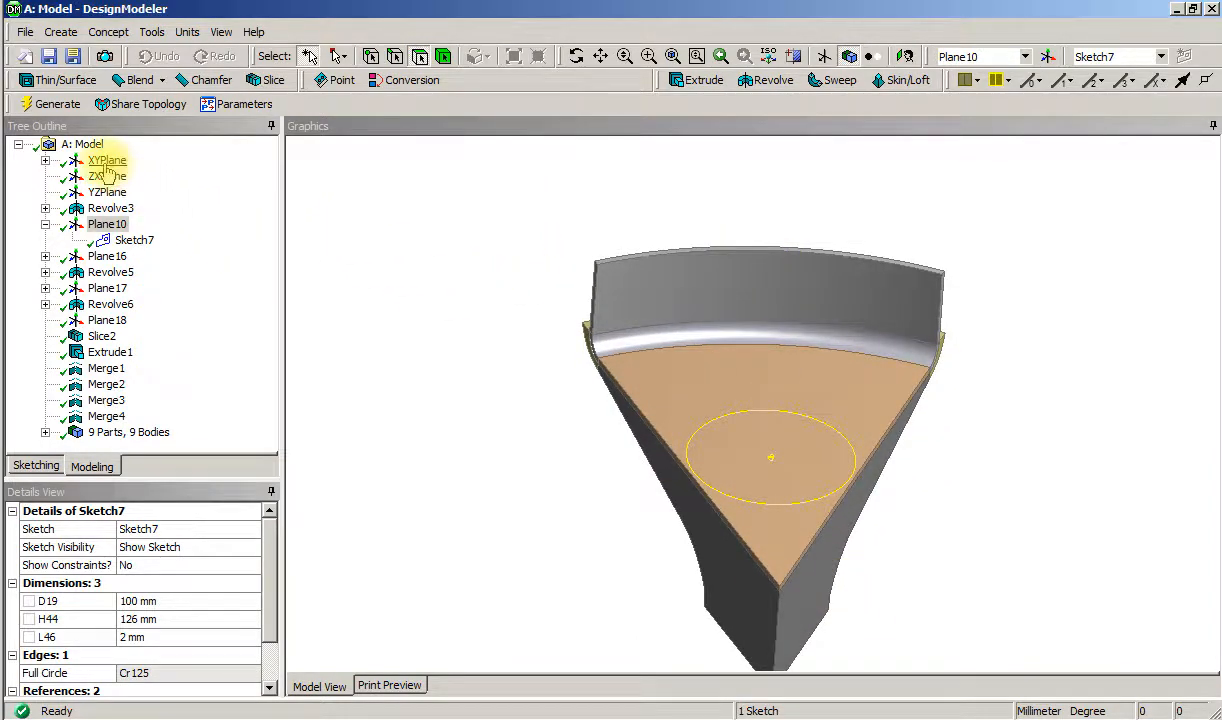
pyautogui.click(107, 160)
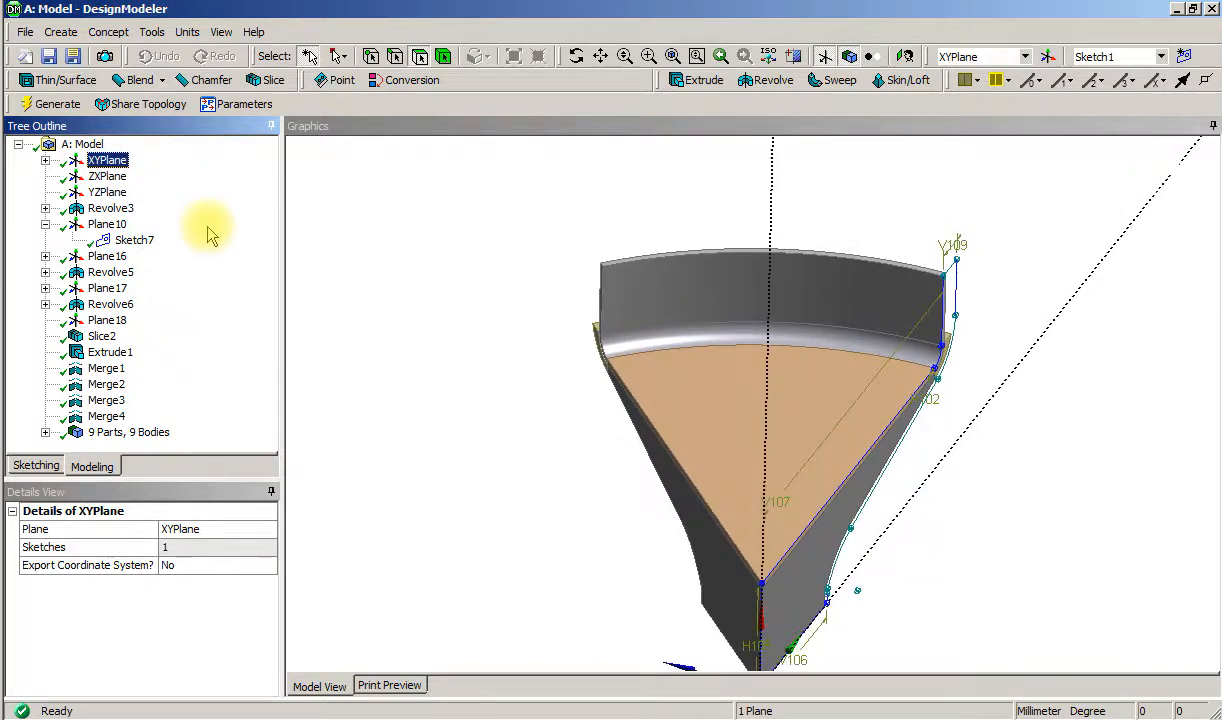
pyautogui.moveTo(330, 328)
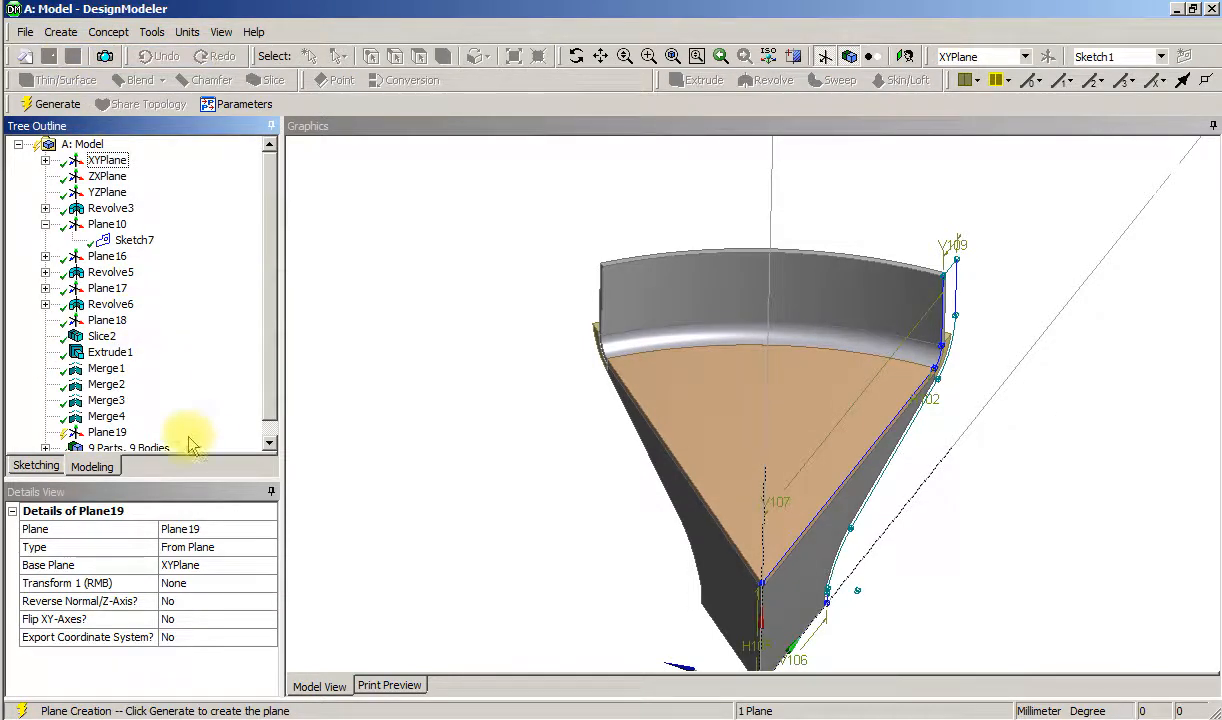
pyautogui.click(107, 432)
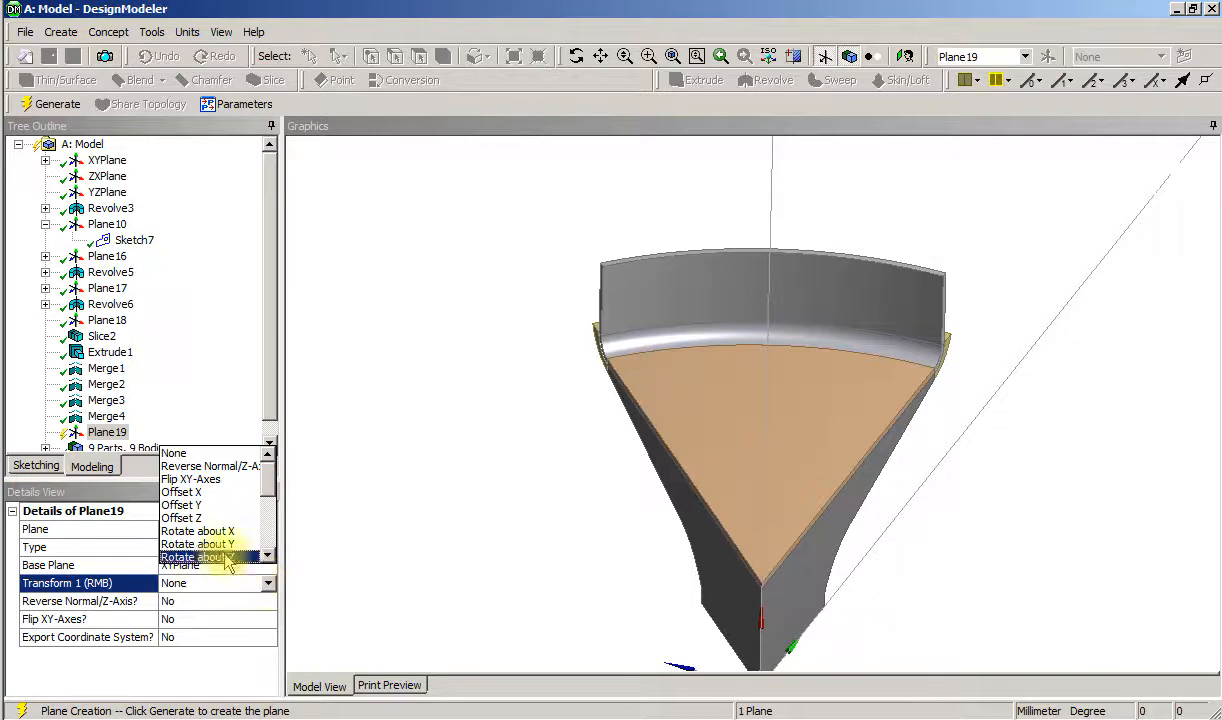
pyautogui.click(197, 530)
pyautogui.write('22.5')
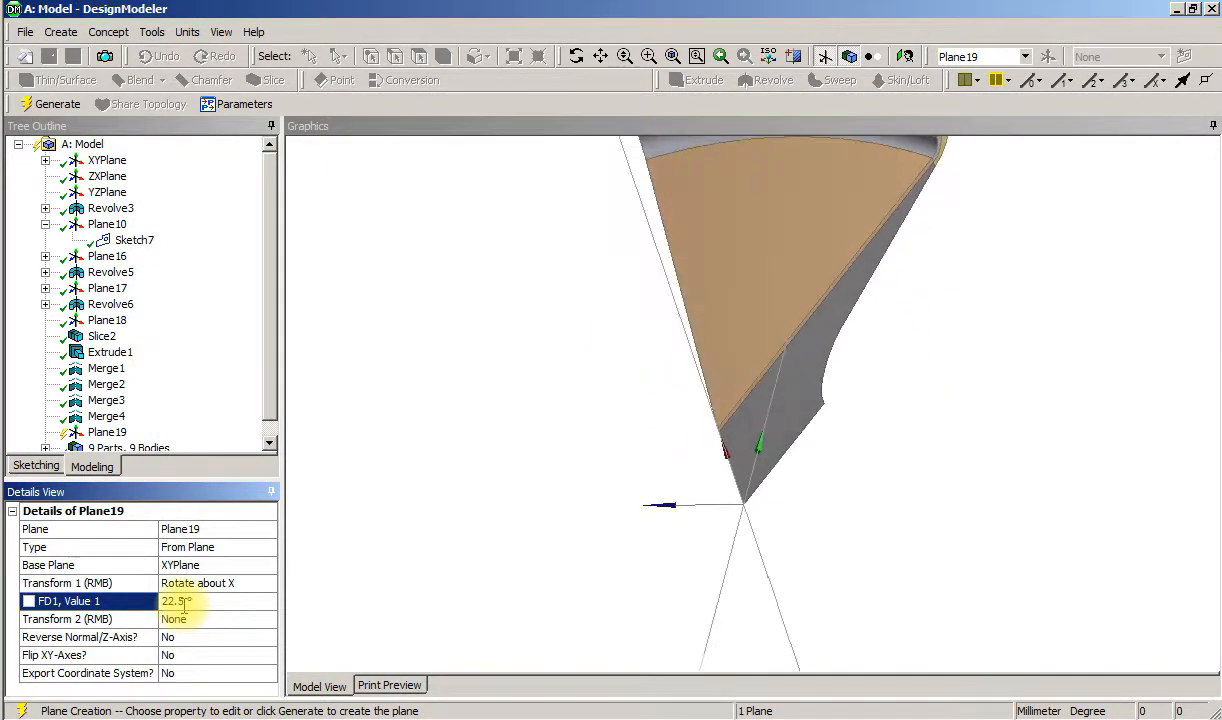
pyautogui.click(55, 104)
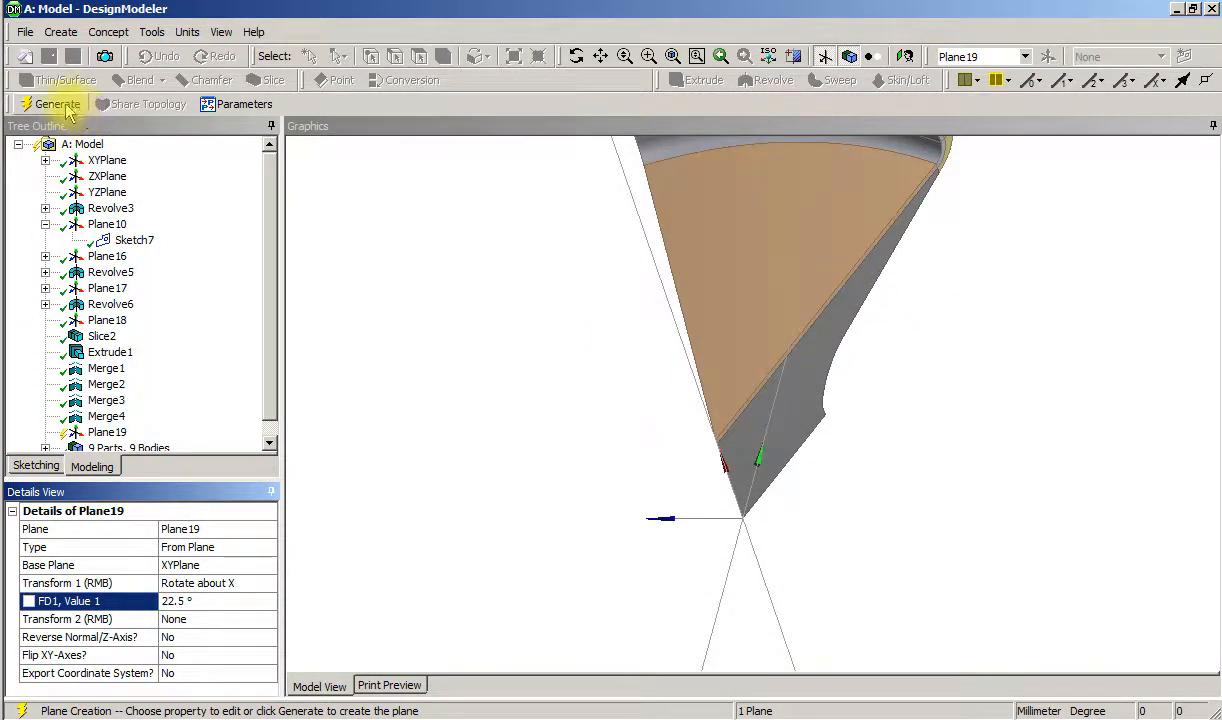
pyautogui.click(56, 103)
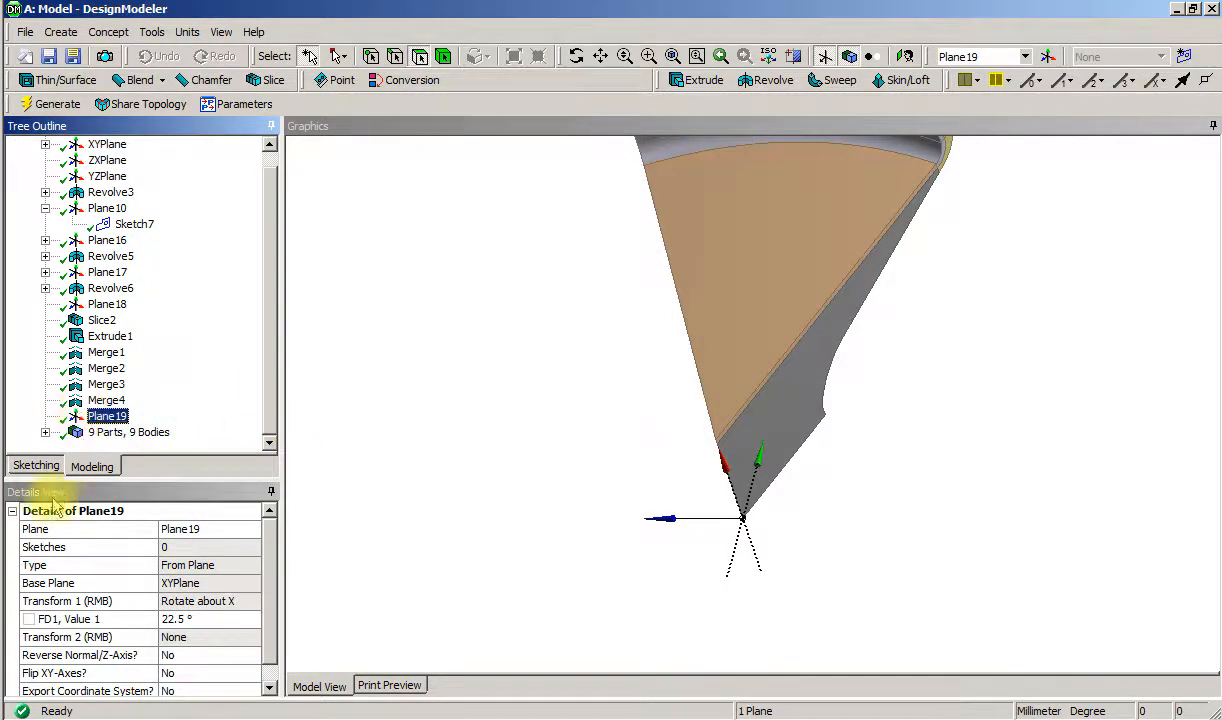
# Draw Sketch18 on Plane19 with one angled line, Ln298, across the model side
pyautogui.click(35, 465)
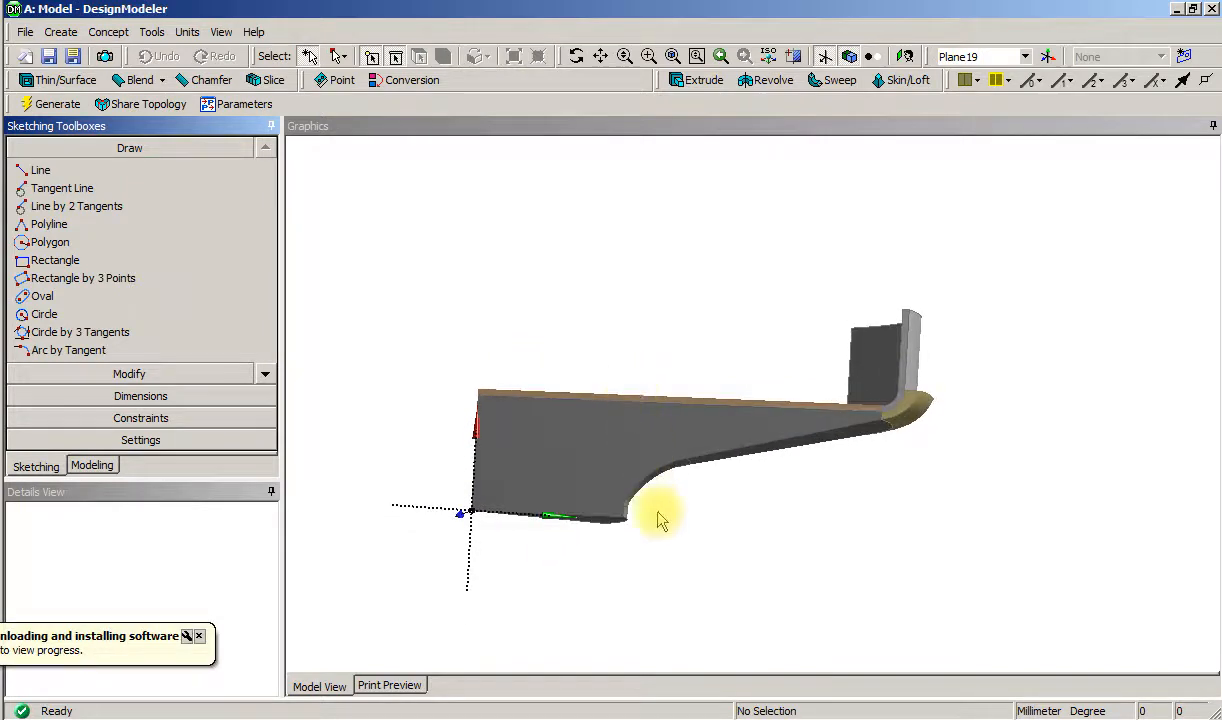
pyautogui.moveTo(645, 478)
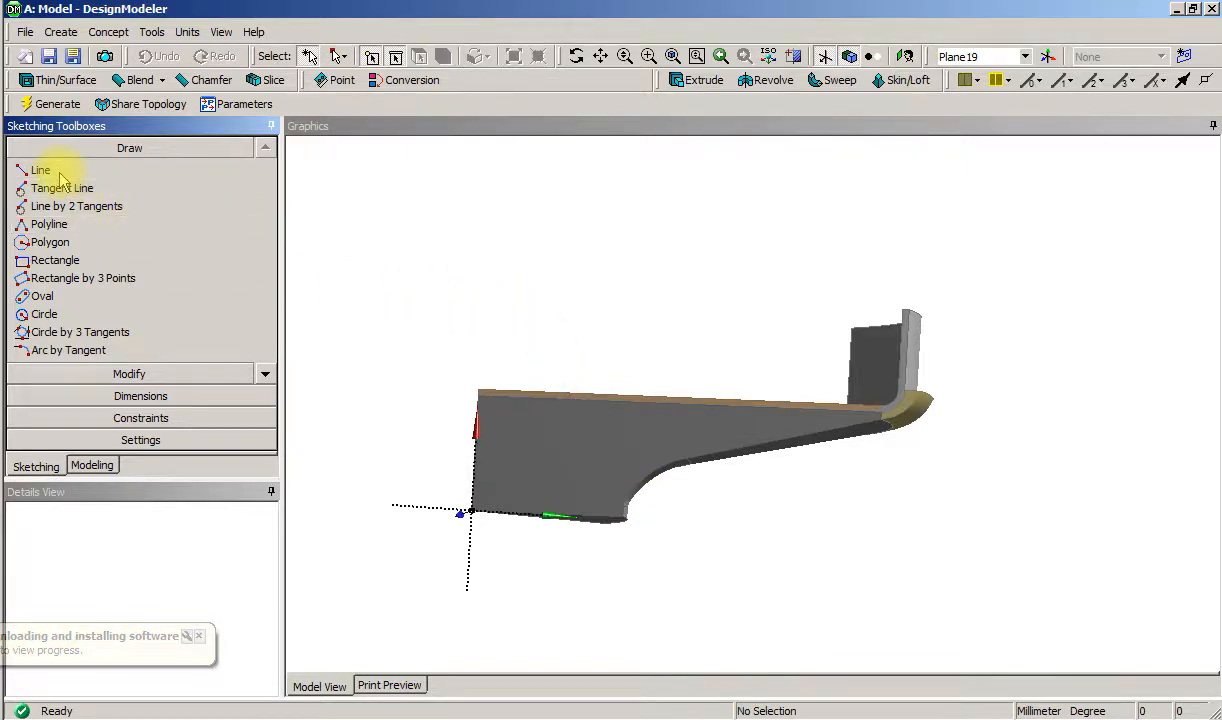
pyautogui.click(40, 169)
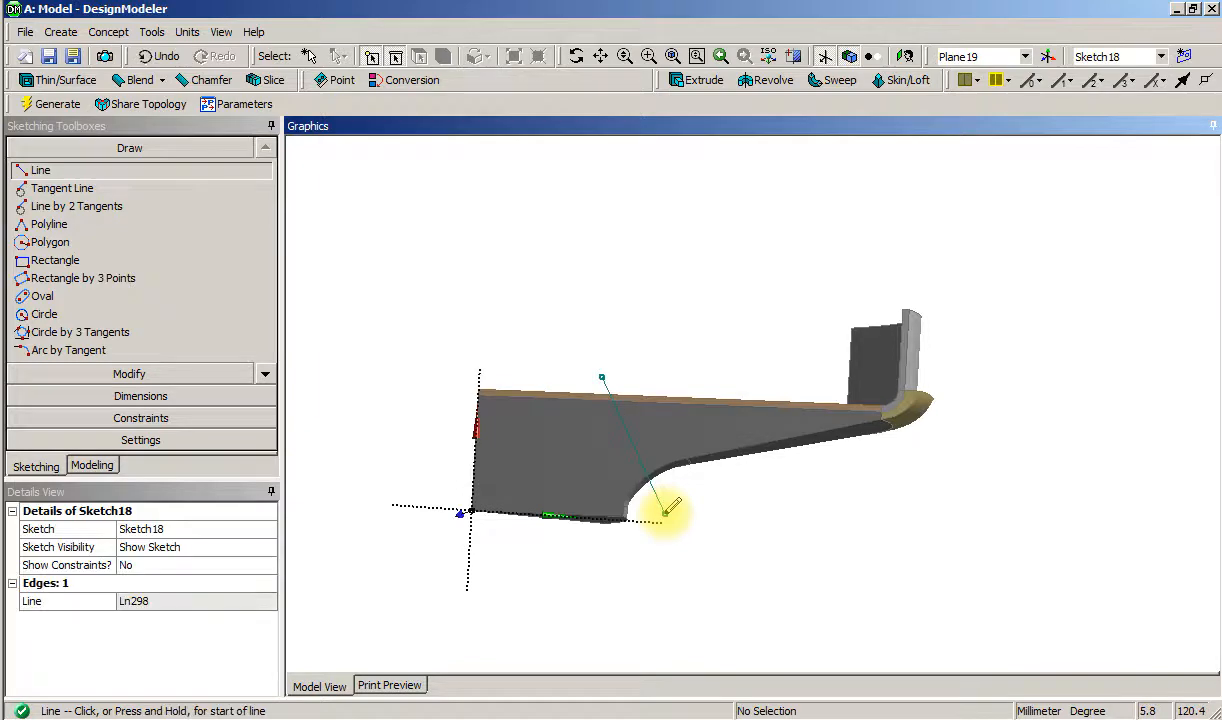
pyautogui.moveTo(670, 505); pyautogui.dragTo(450, 285)
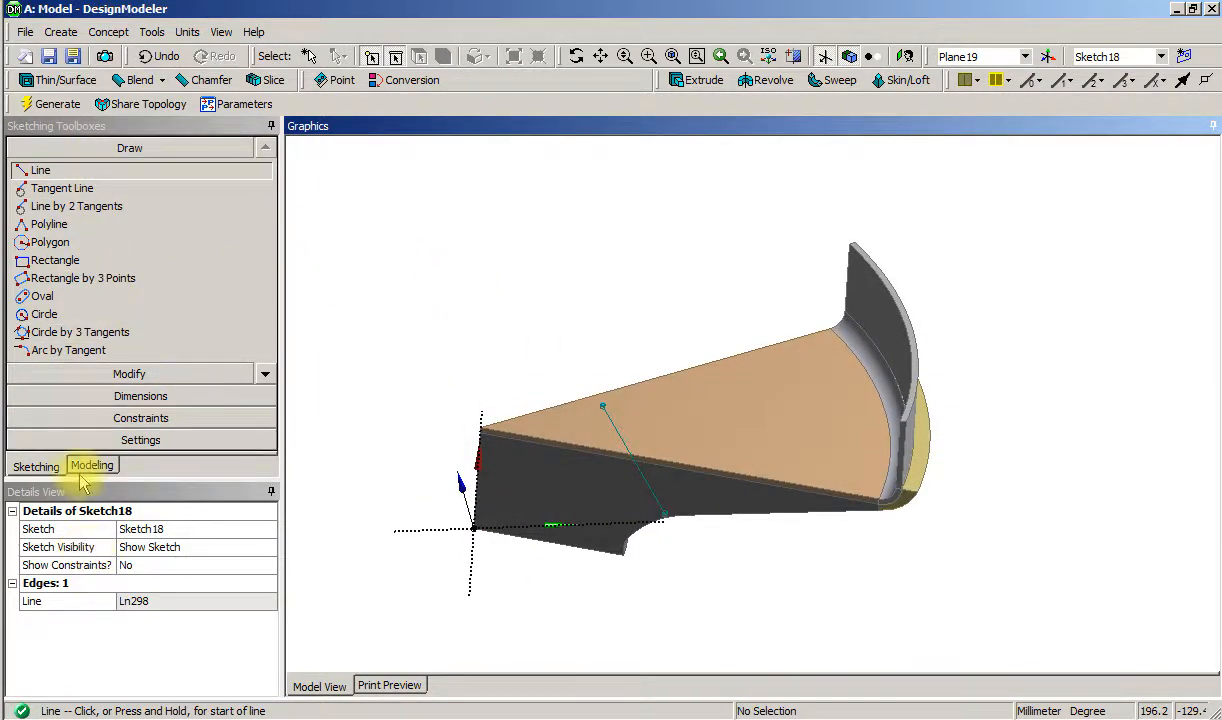
pyautogui.click(91, 465)
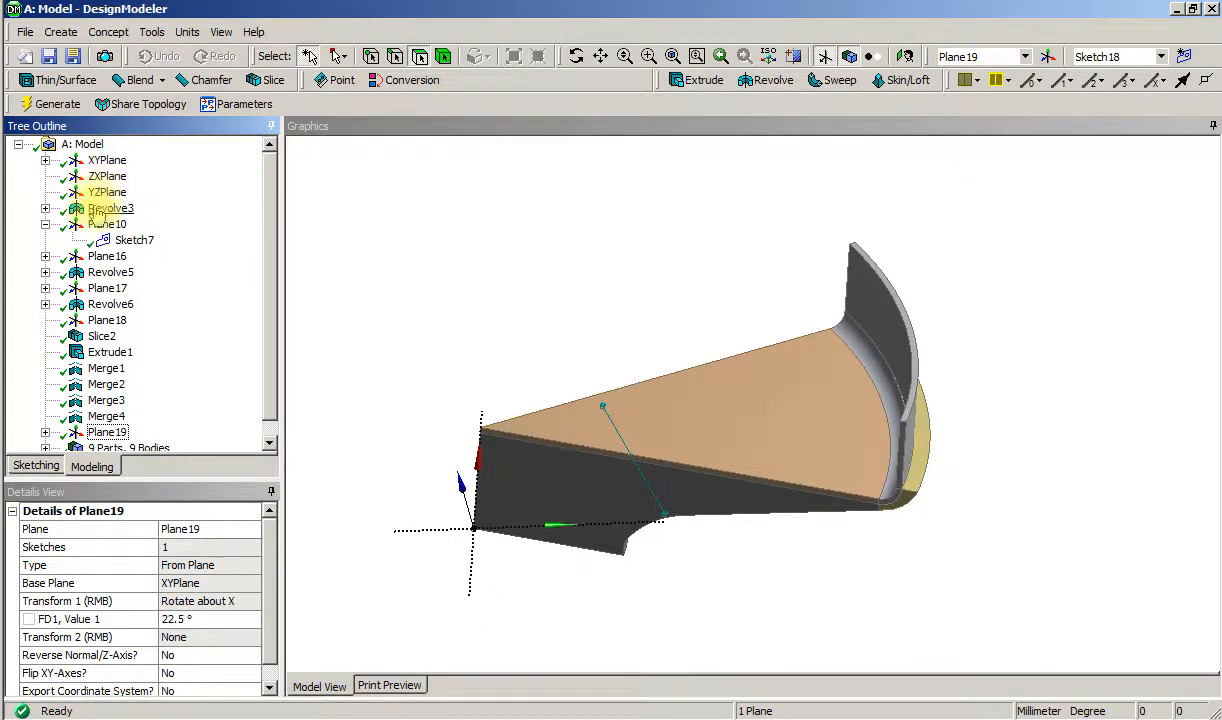
# Expand Plane19 and reopen Sketch18 for editing in sketch mode
pyautogui.click(133, 240)
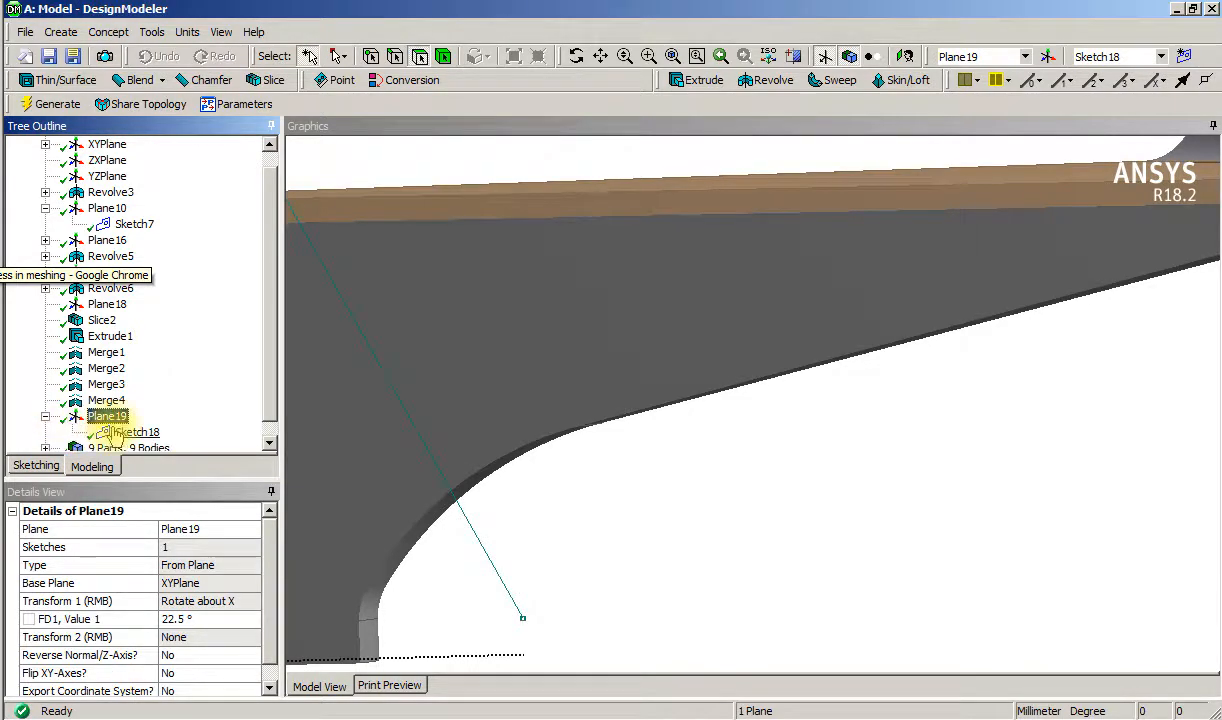
pyautogui.click(137, 432)
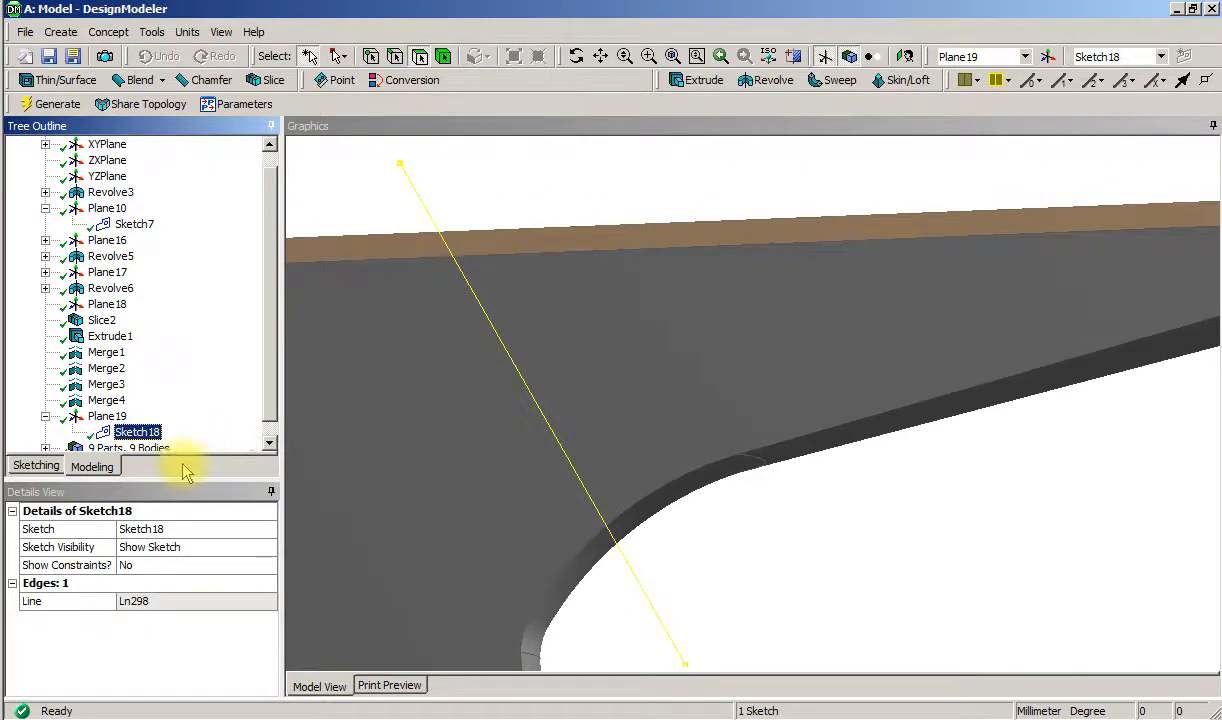
pyautogui.click(35, 465)
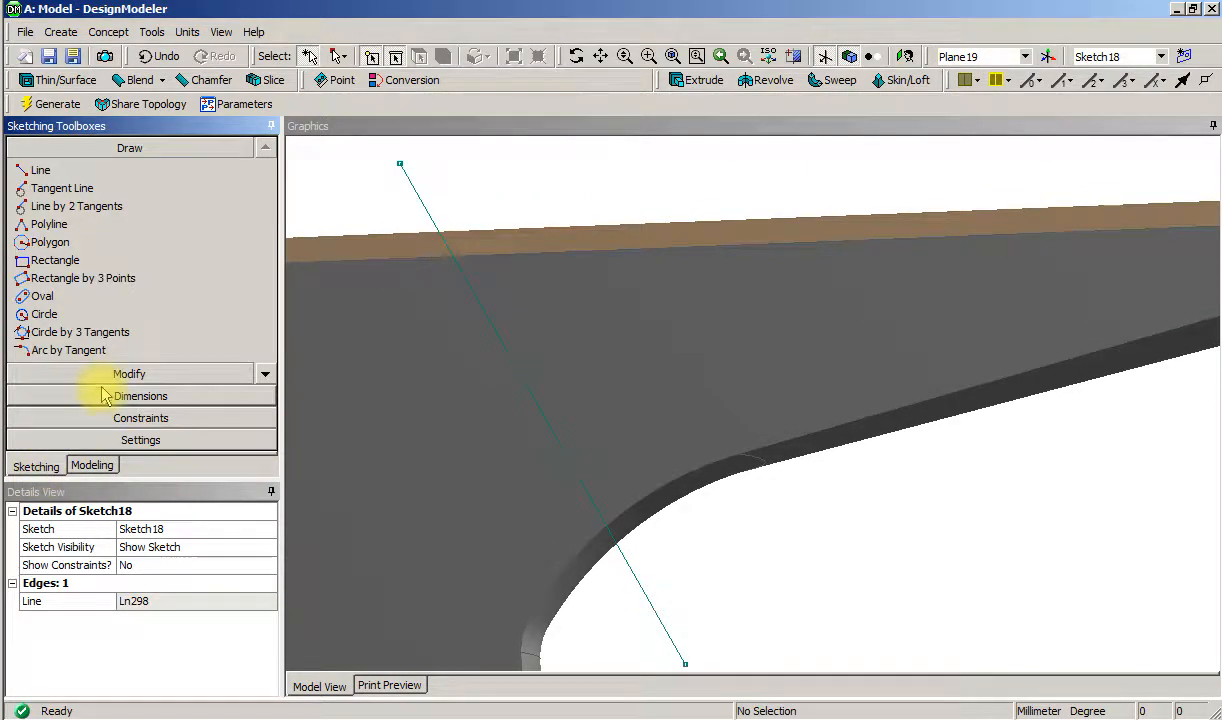
# Drag line Ln298's endpoint beyond the model's top face and curved edge
pyautogui.click(129, 373)
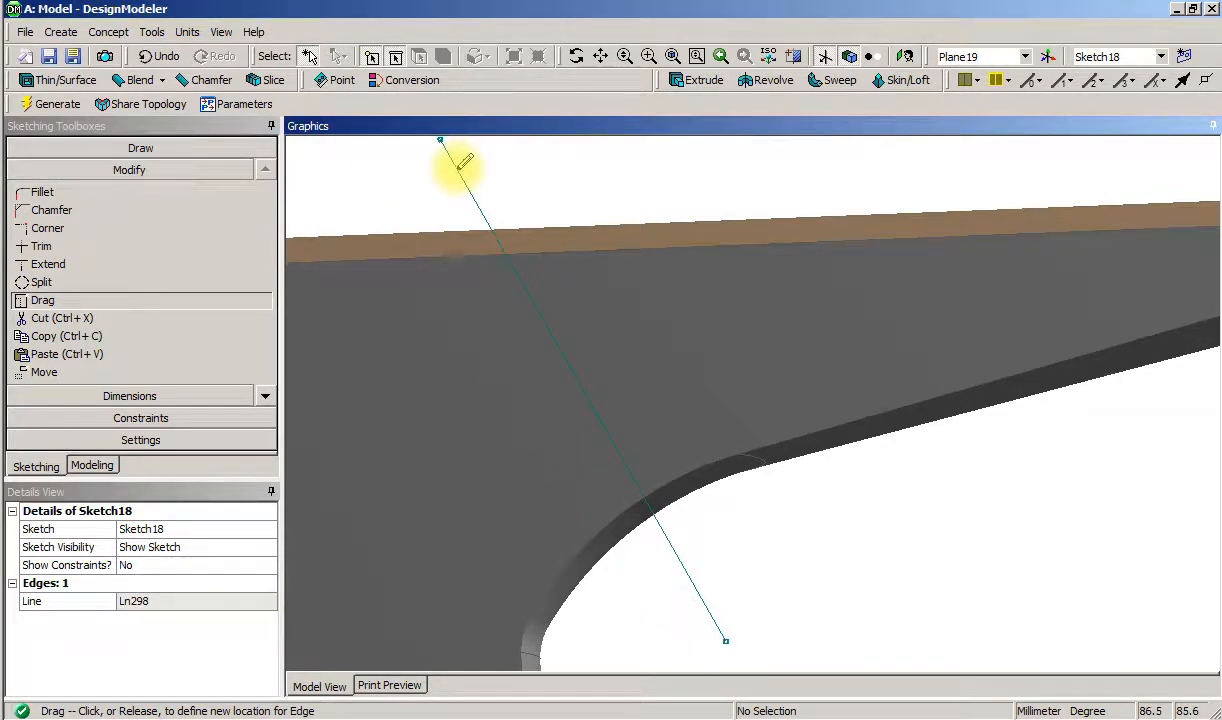
pyautogui.moveTo(460, 165); pyautogui.dragTo(440, 175)
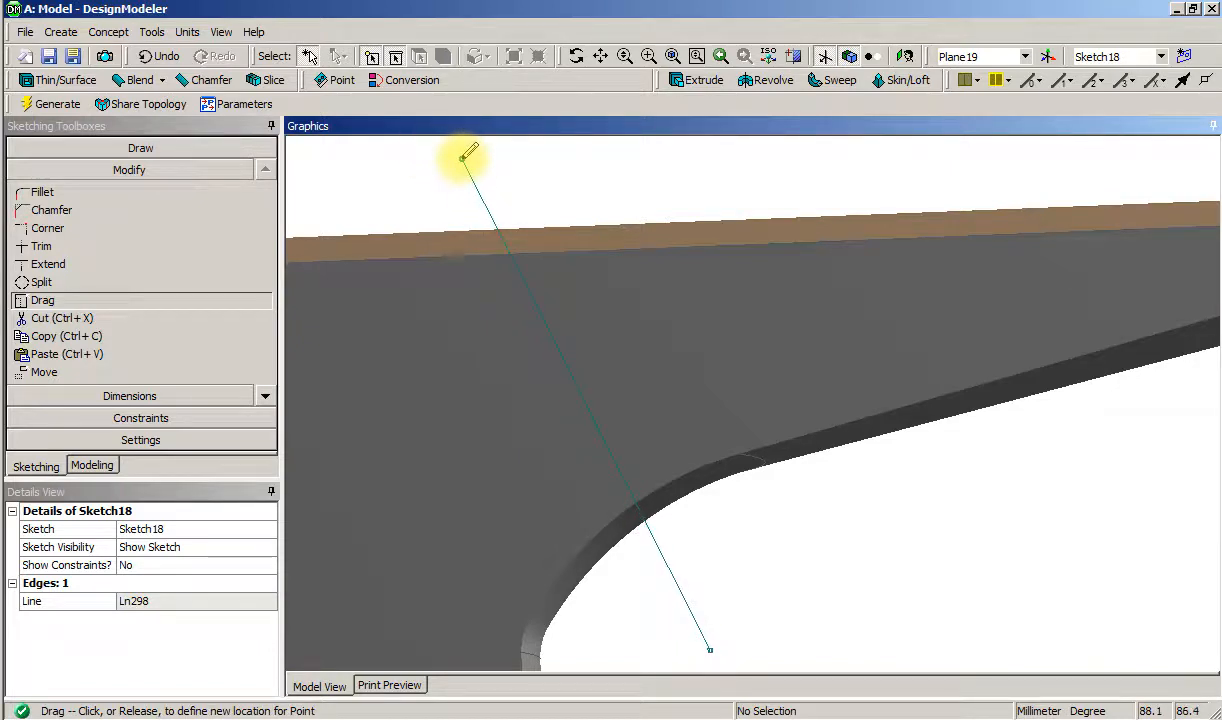
pyautogui.moveTo(465, 160); pyautogui.dragTo(495, 165)
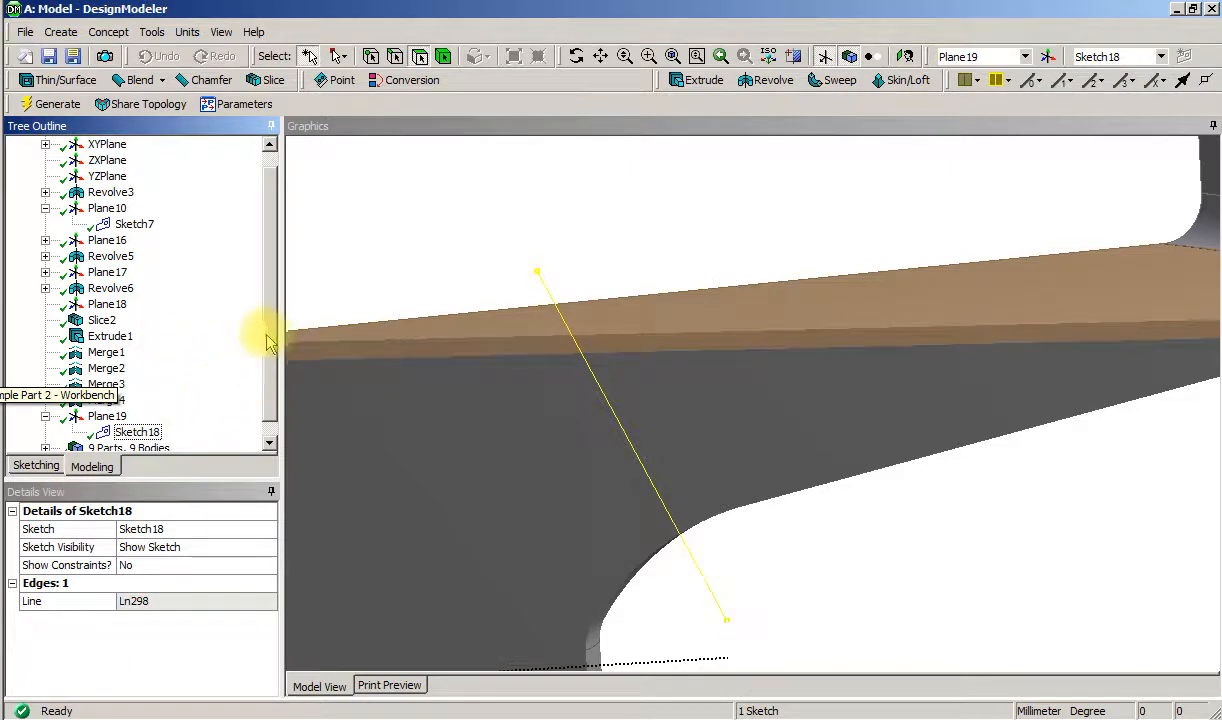
# Create Sweep1 with Sketch7 as profile and Sketch18 as path, slicing material
pyautogui.click(133, 223)
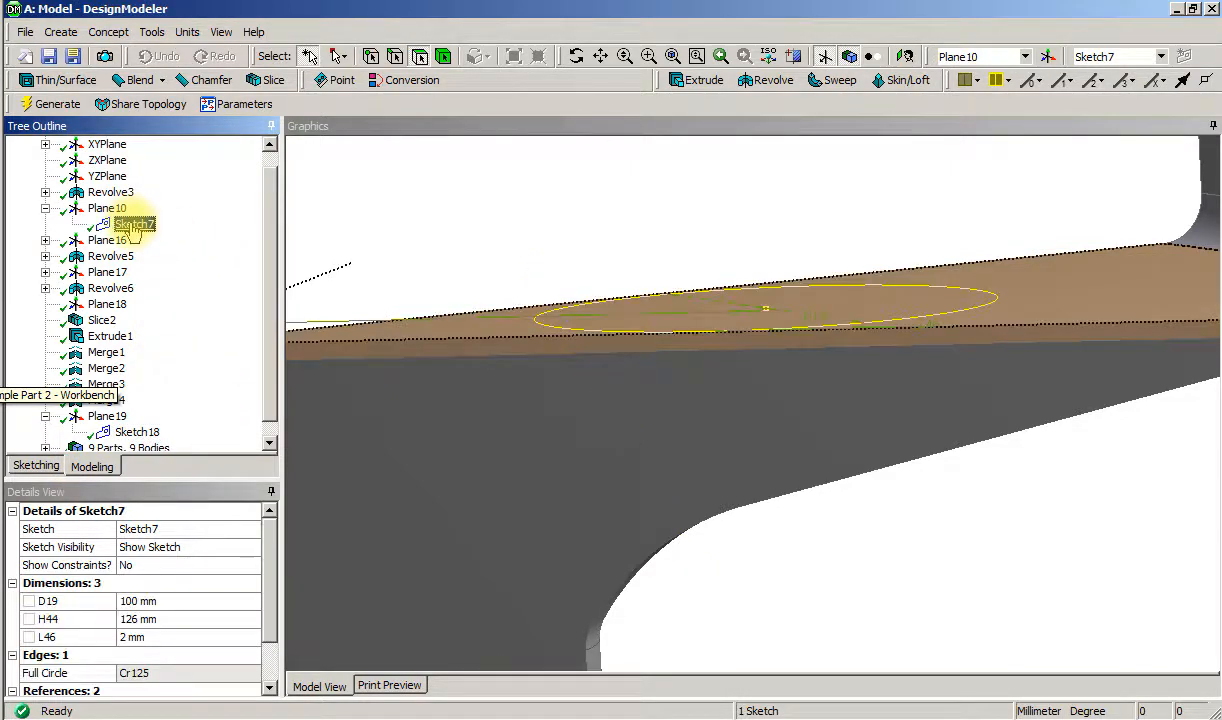
pyautogui.click(60, 32)
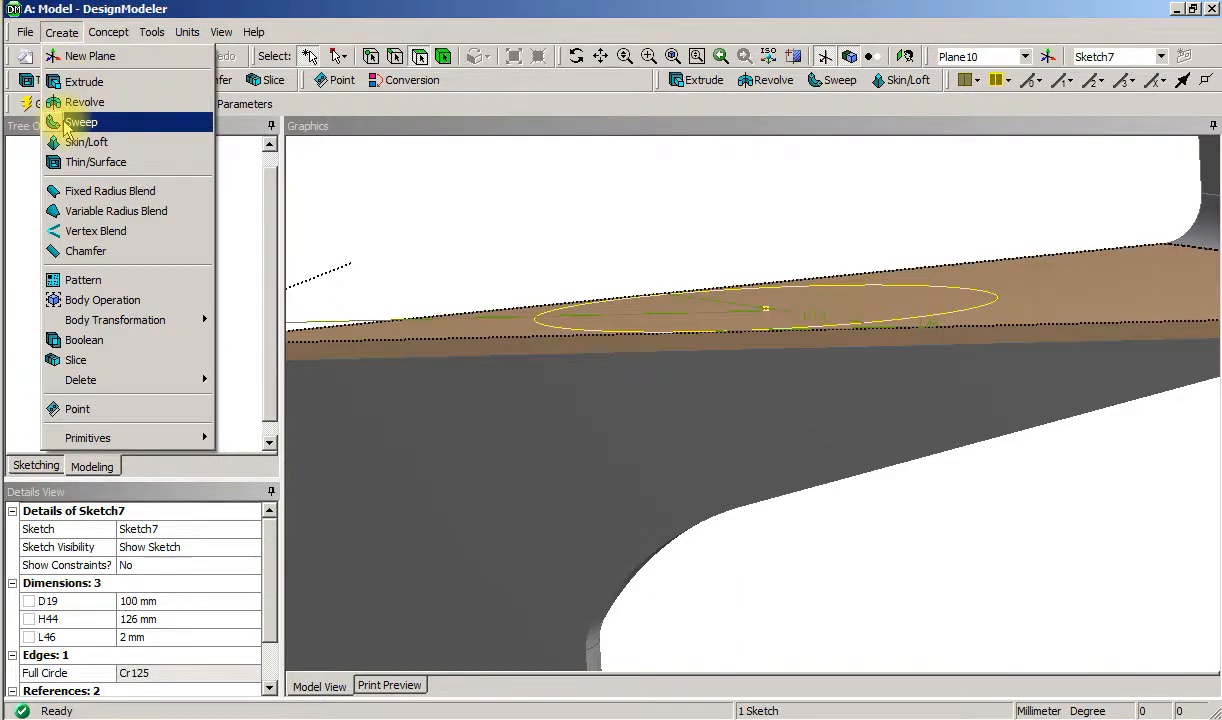
pyautogui.click(81, 122)
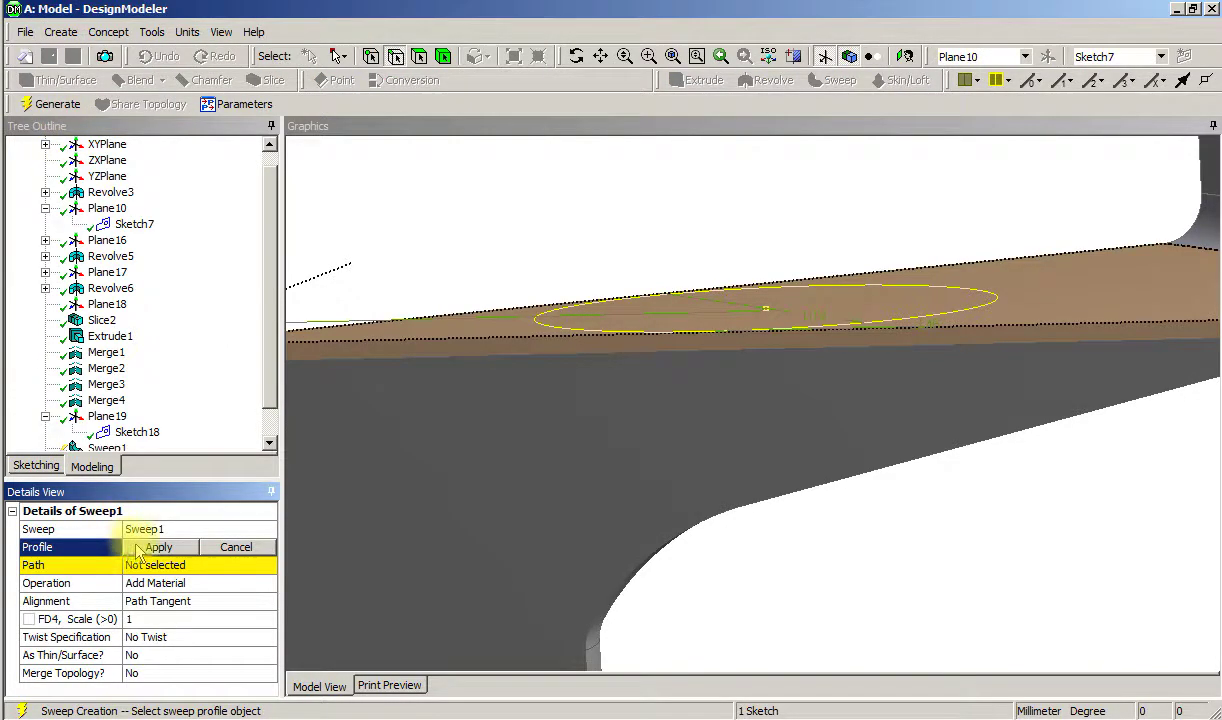
pyautogui.click(158, 547)
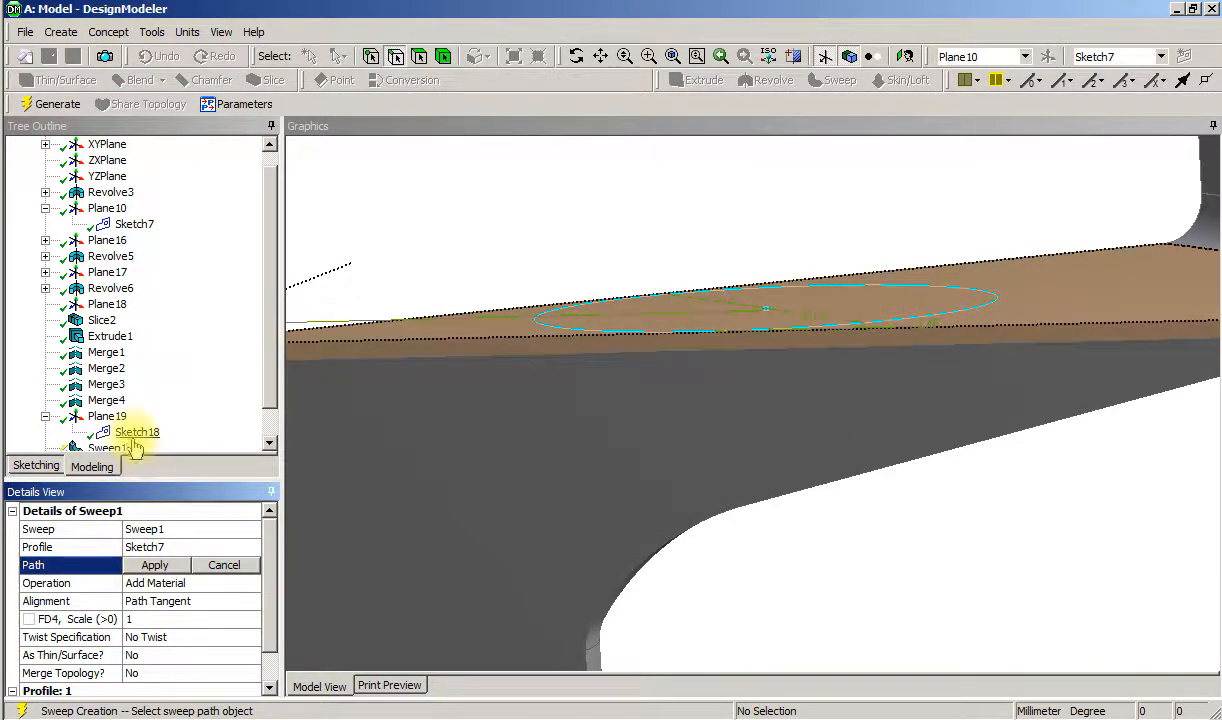
pyautogui.click(137, 432)
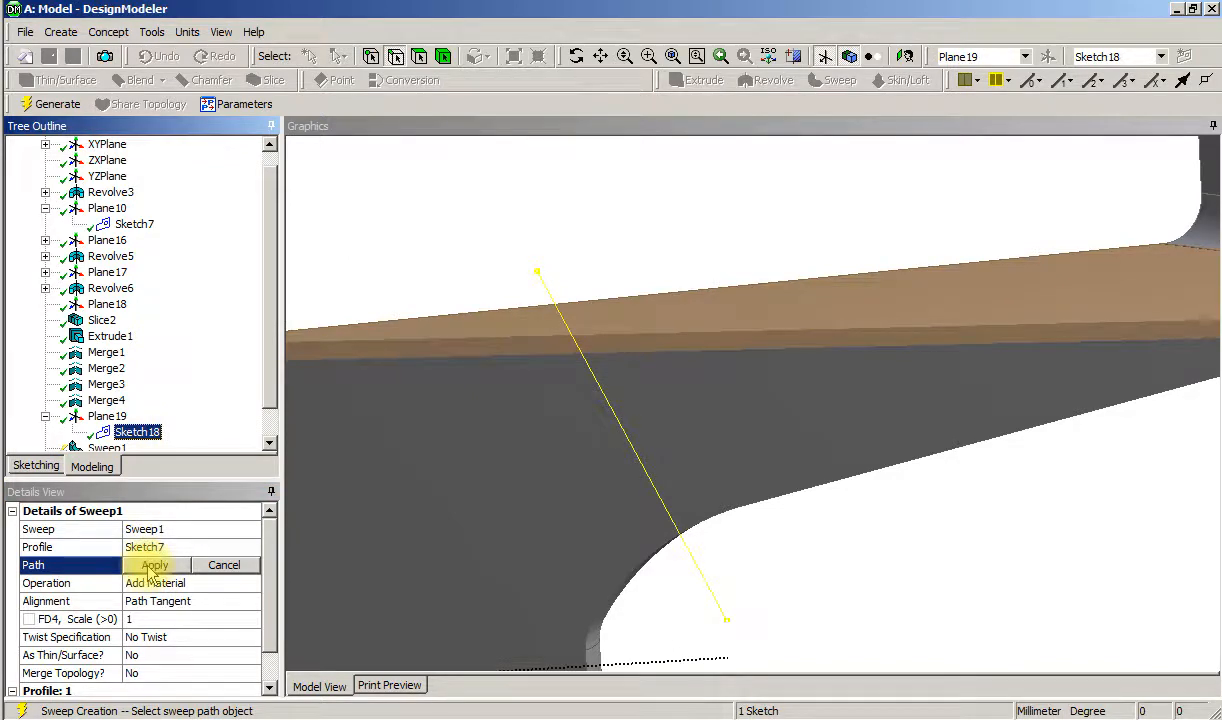
pyautogui.click(154, 565)
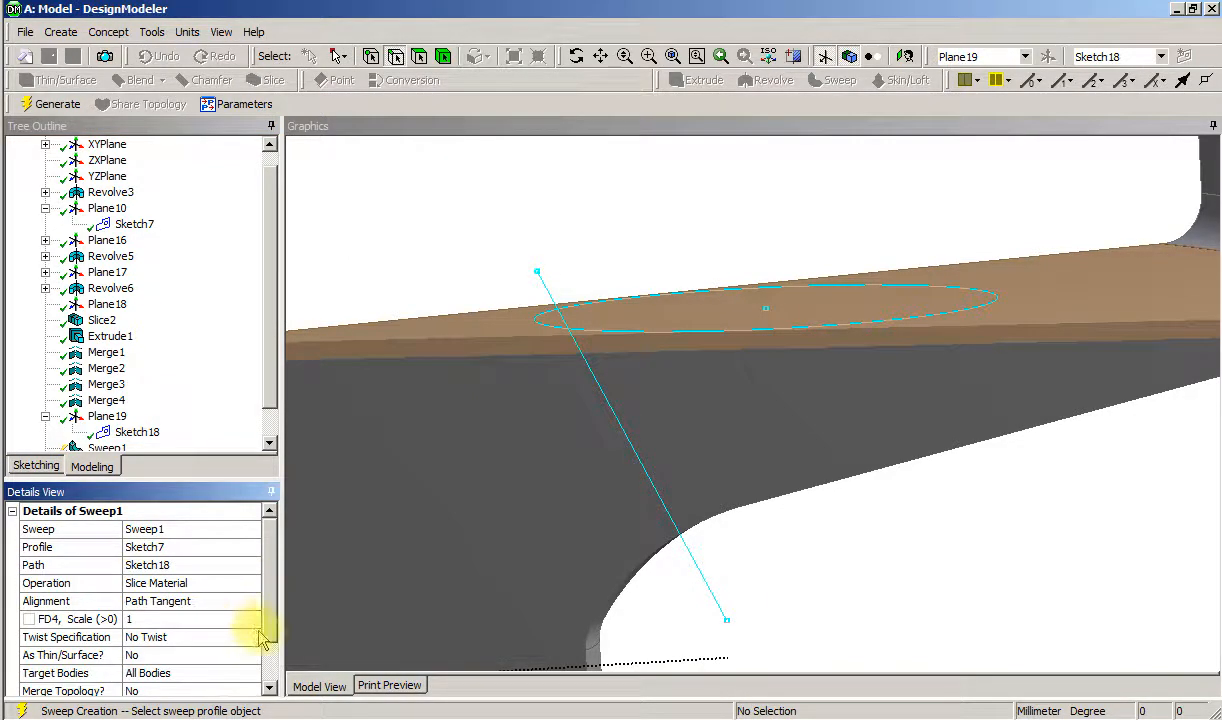
# Make Sweep1 a zero-thickness thin surface, Merge Topology No, and generate it
pyautogui.scroll(-3)
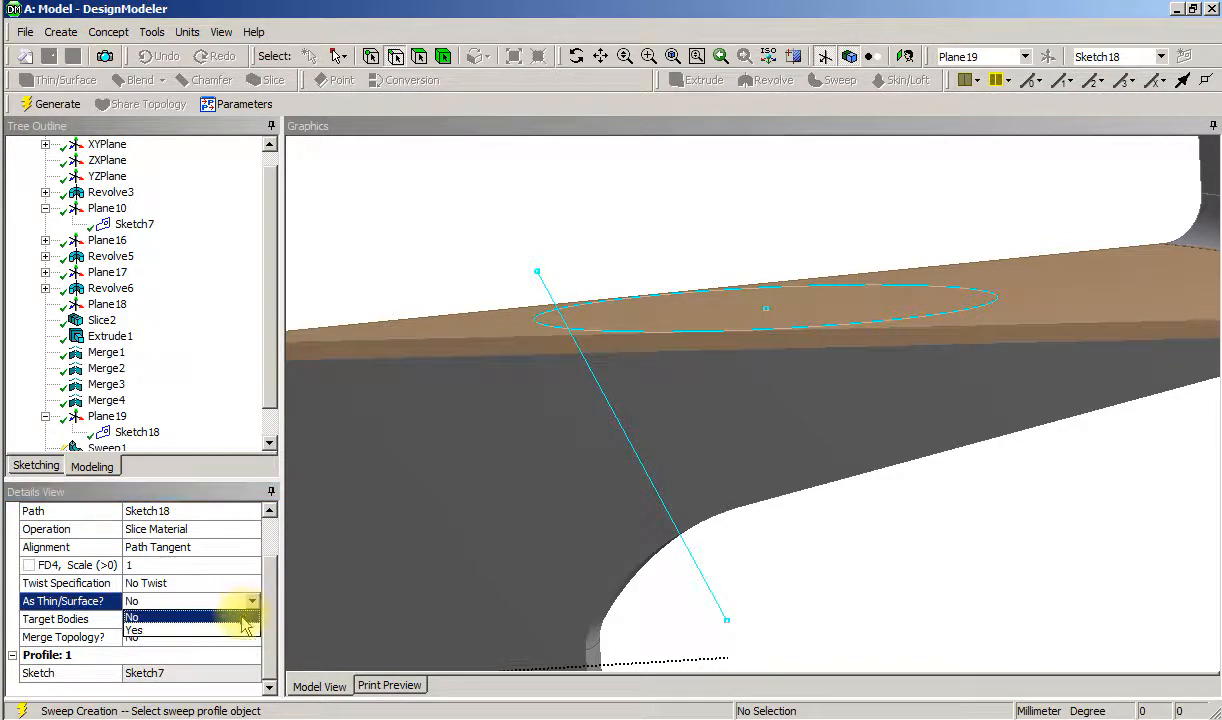
pyautogui.click(133, 631)
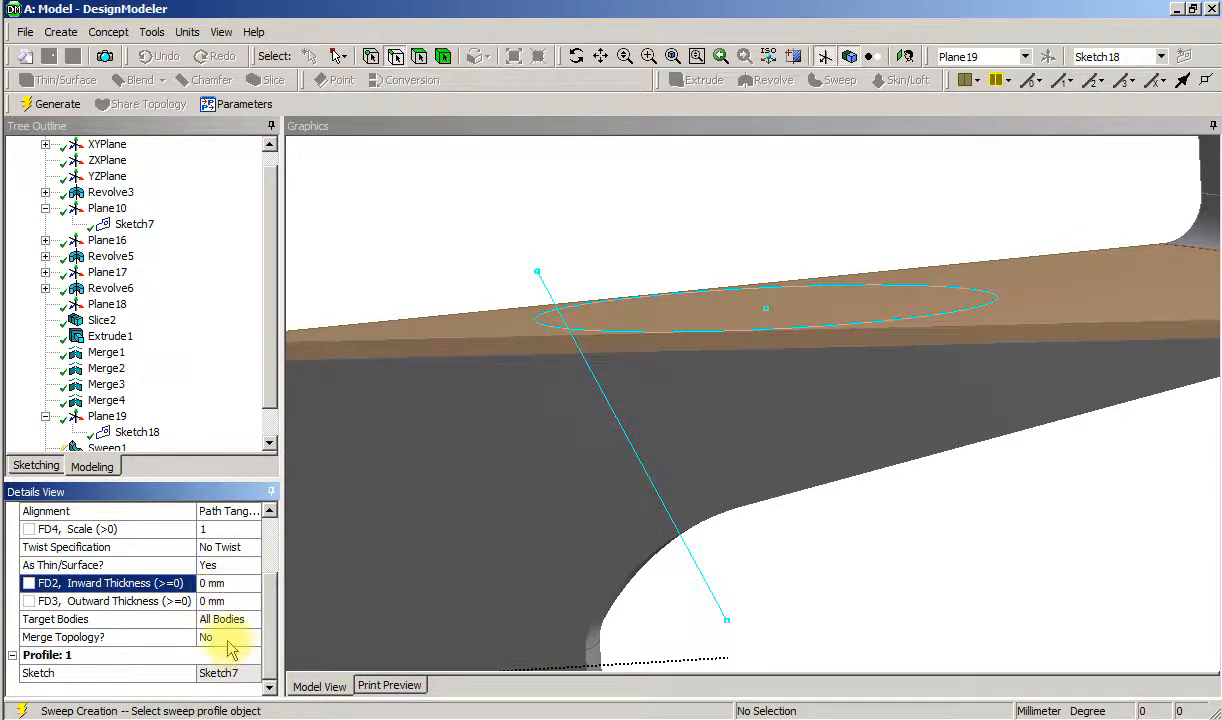
pyautogui.click(227, 637)
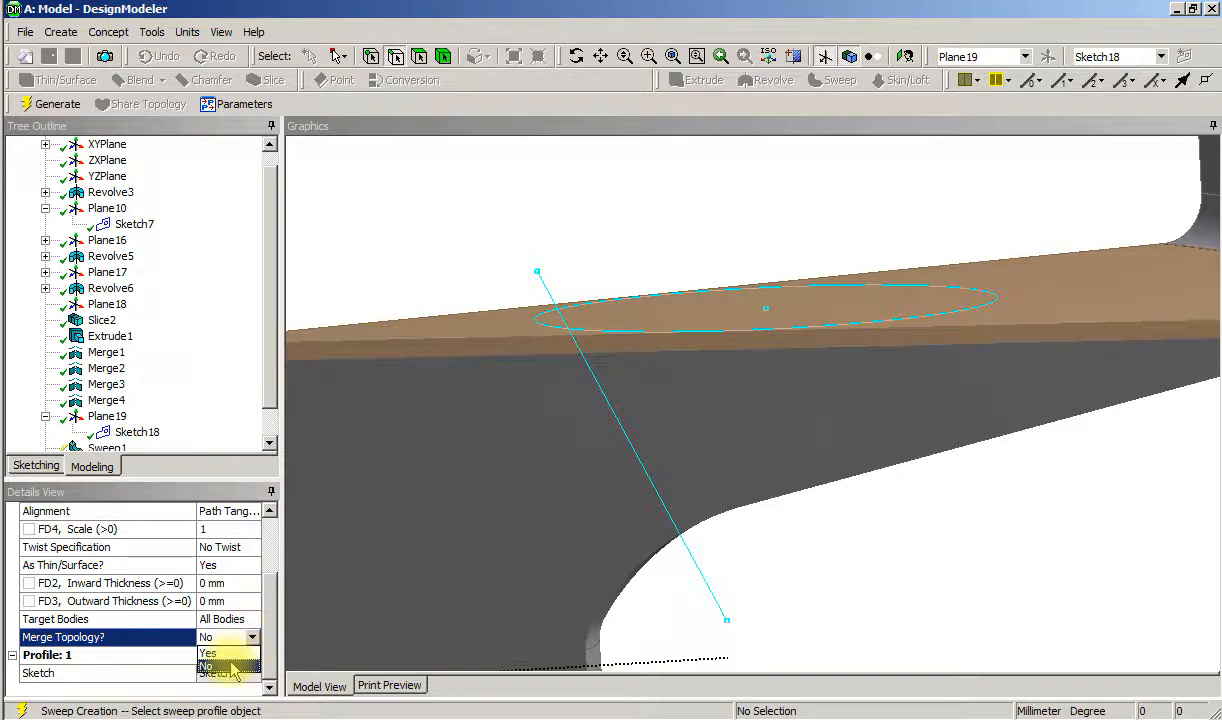
pyautogui.click(210, 672)
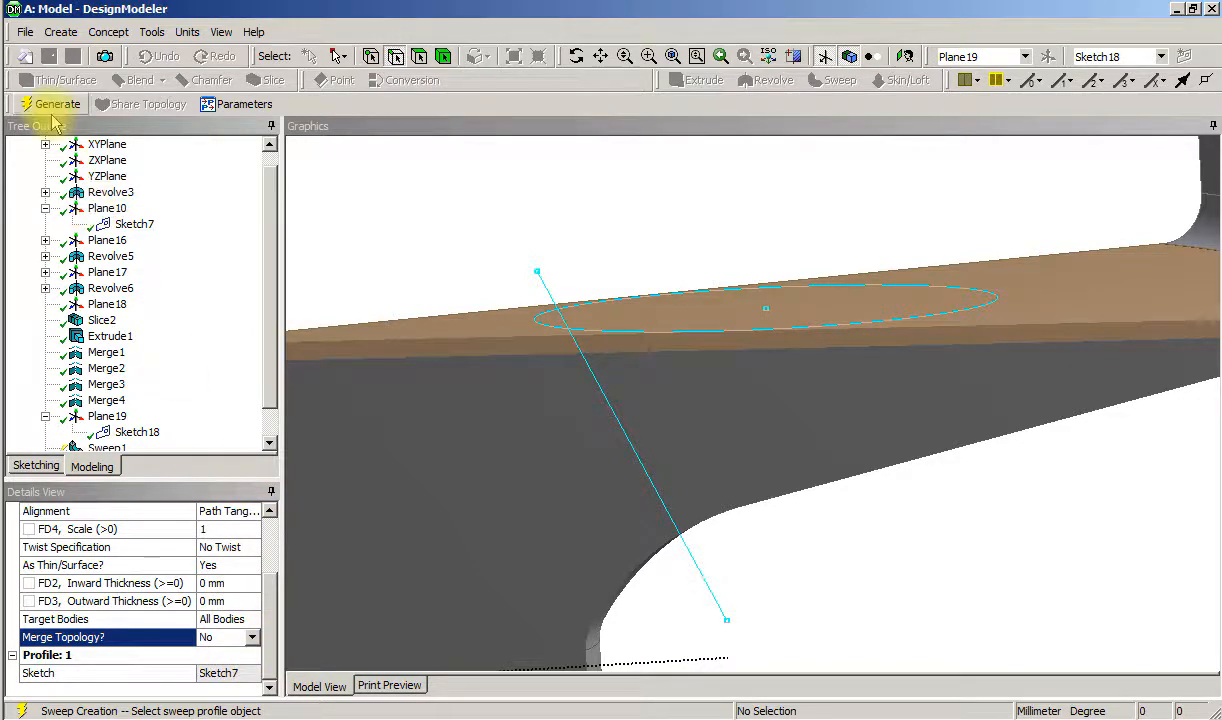
pyautogui.click(54, 103)
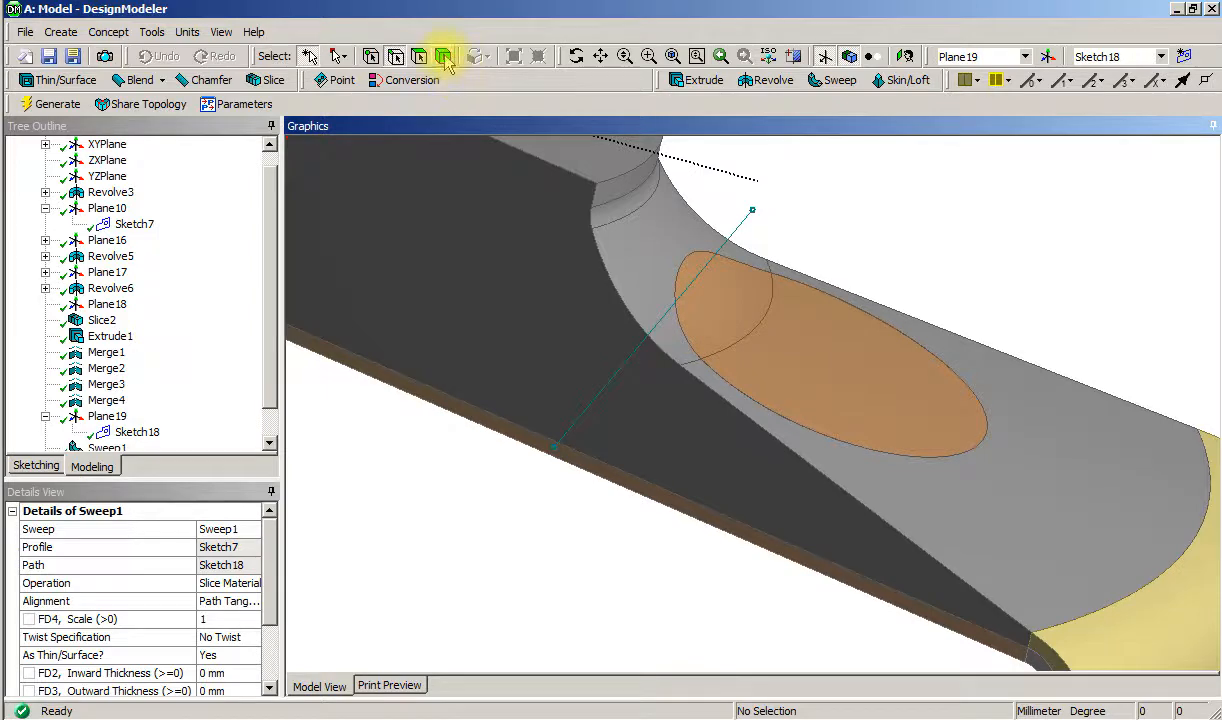
# Isolate and orbit the sliced-off Solid_1 body, then show all bodies again
pyautogui.rightClick(745, 320)
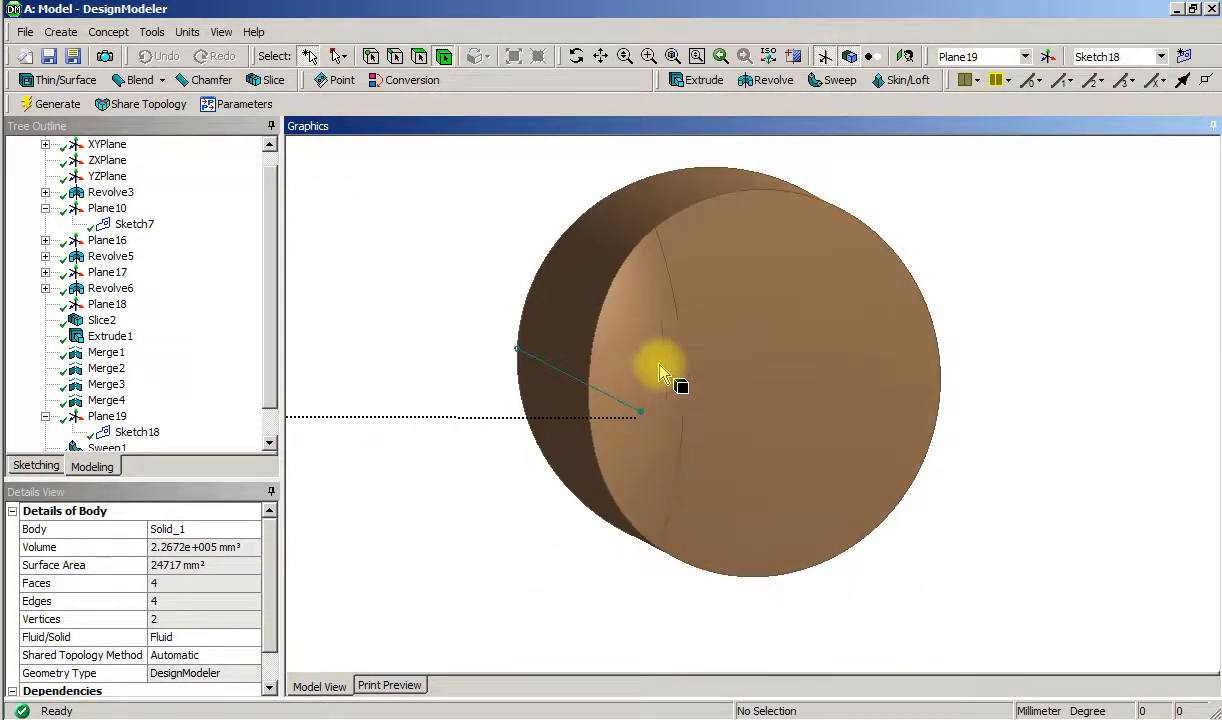
pyautogui.moveTo(660, 370); pyautogui.dragTo(520, 380)
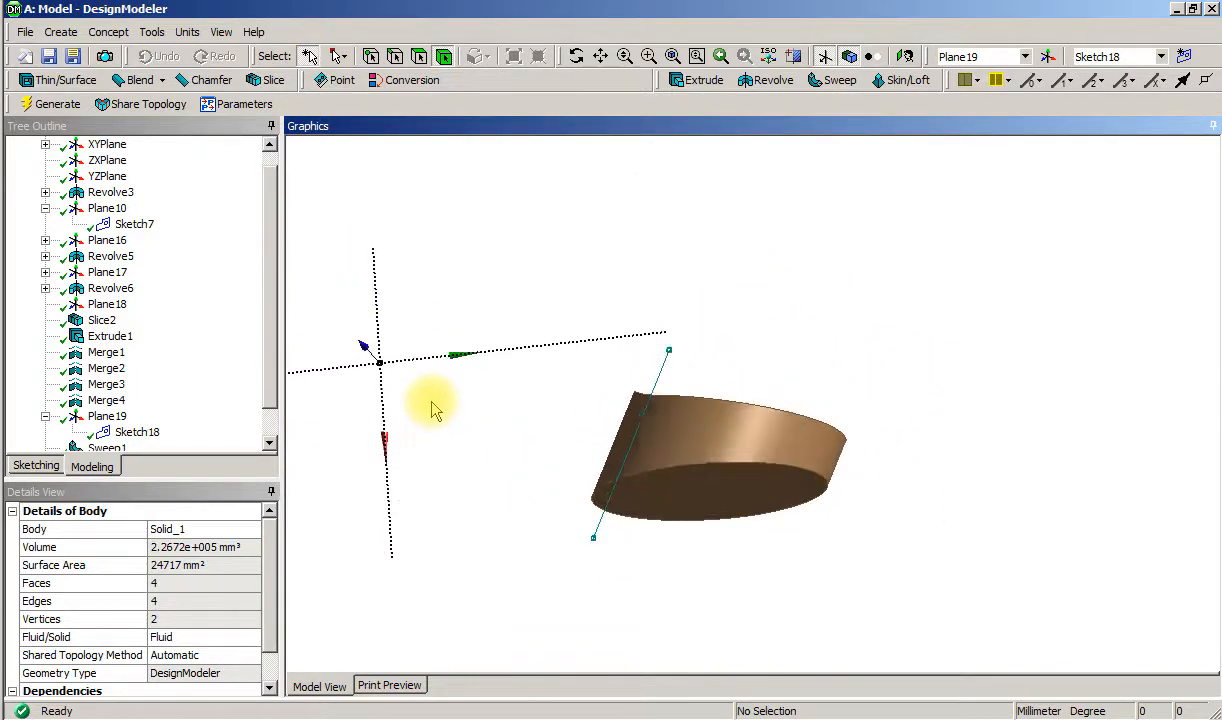
pyautogui.rightClick(435, 405)
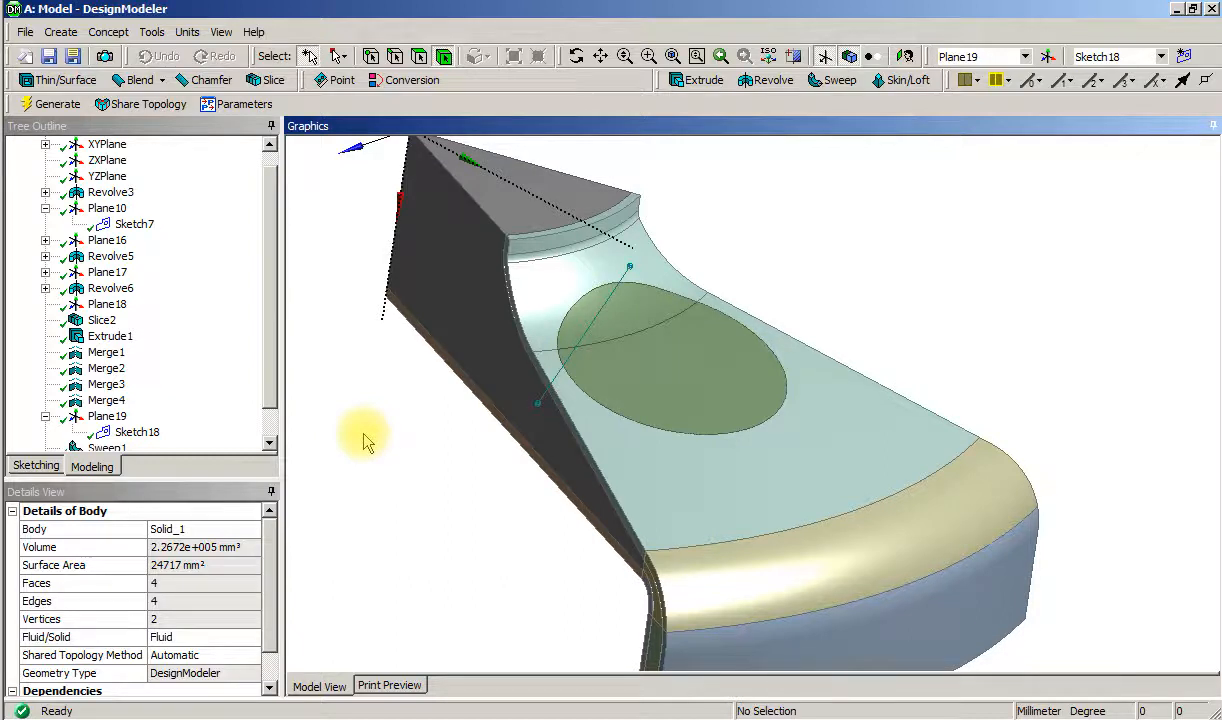
pyautogui.moveTo(357, 318)
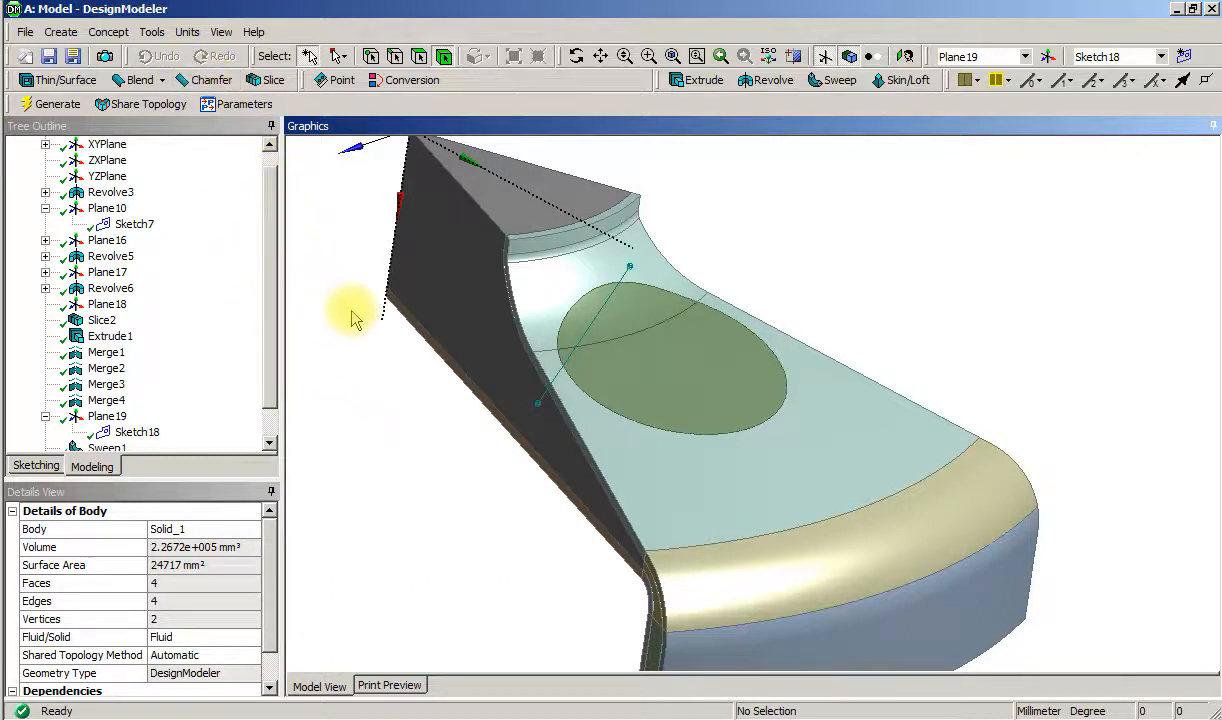